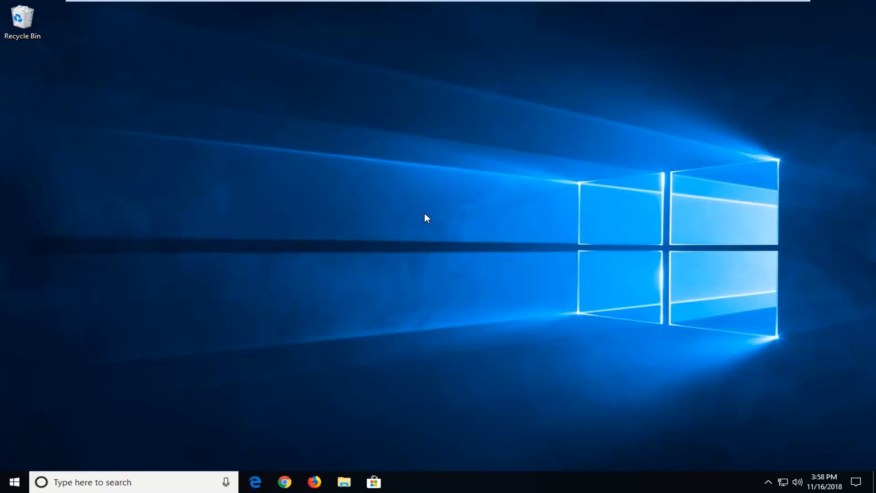
pyautogui.moveTo(37, 443)
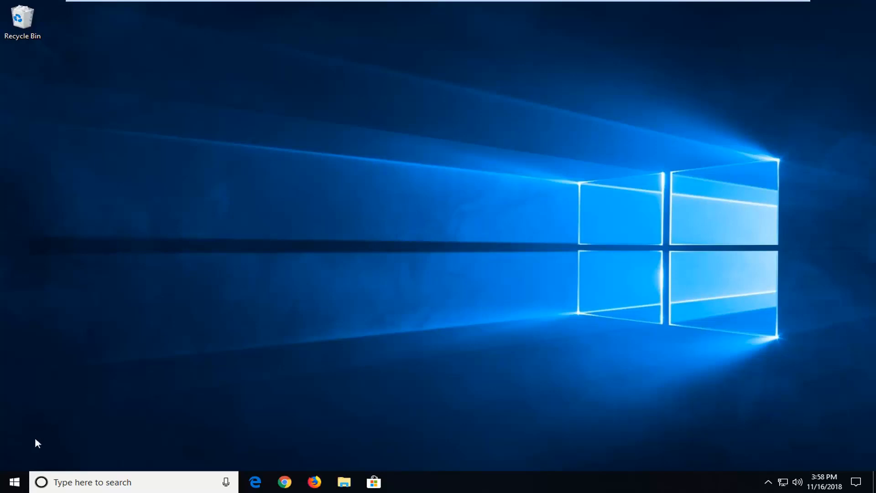
# - Search 'services' from Start and run the Services console as administrator
pyautogui.click(13, 482)
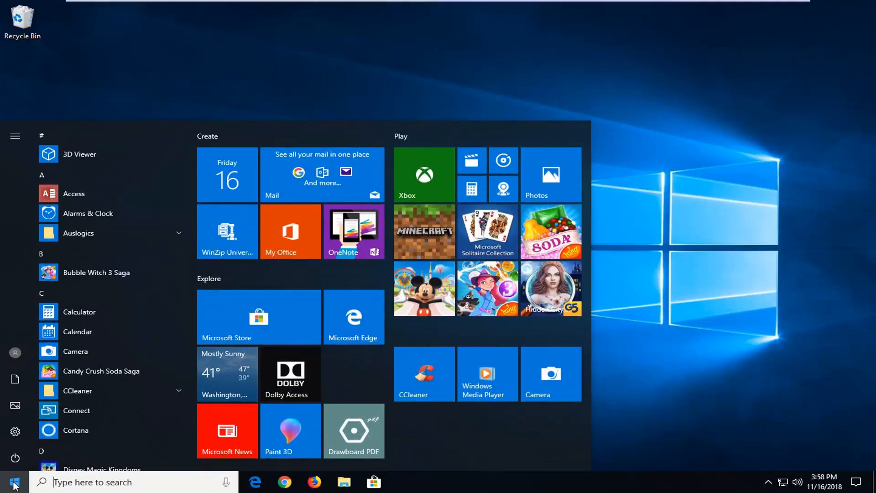
pyautogui.write('s')
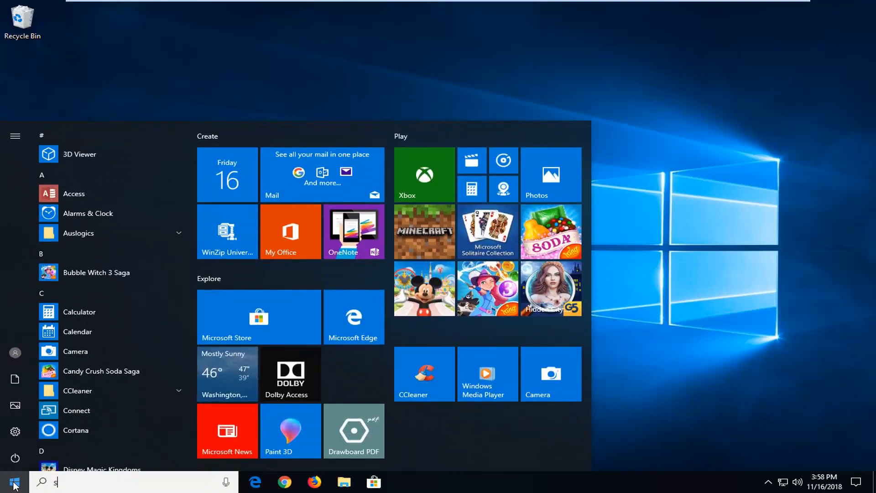
pyautogui.write('ervices')
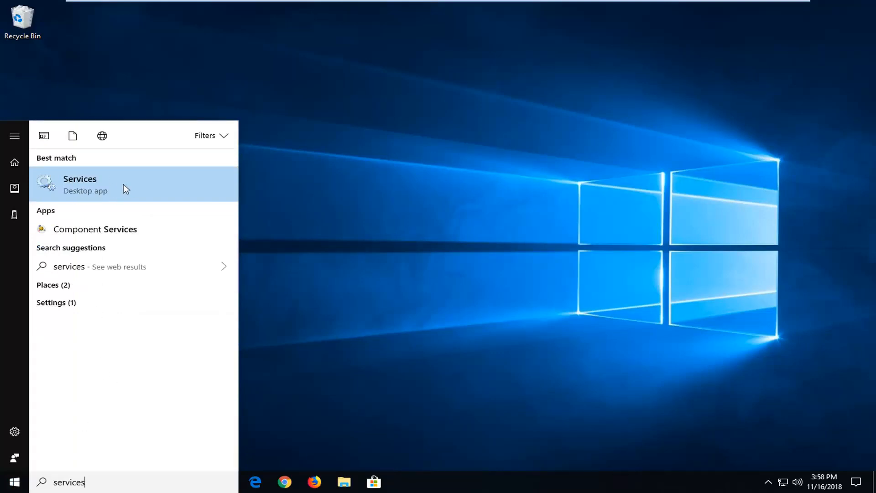
pyautogui.rightClick(80, 184)
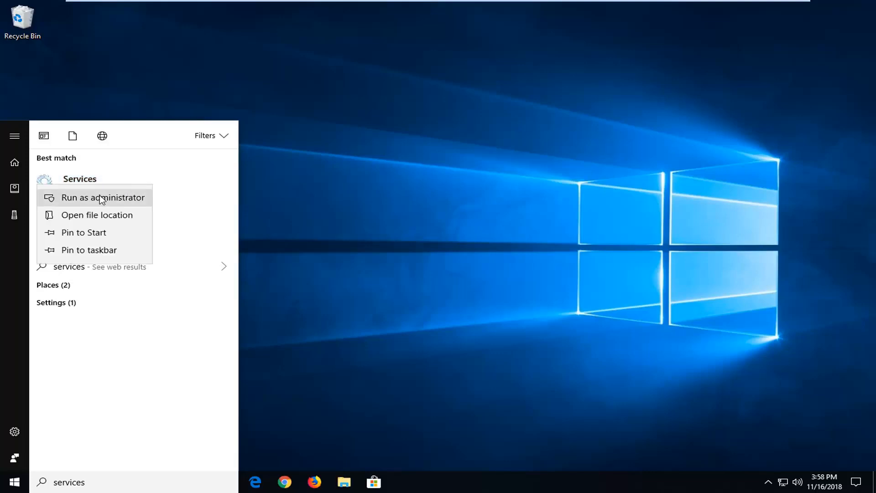
pyautogui.click(109, 200)
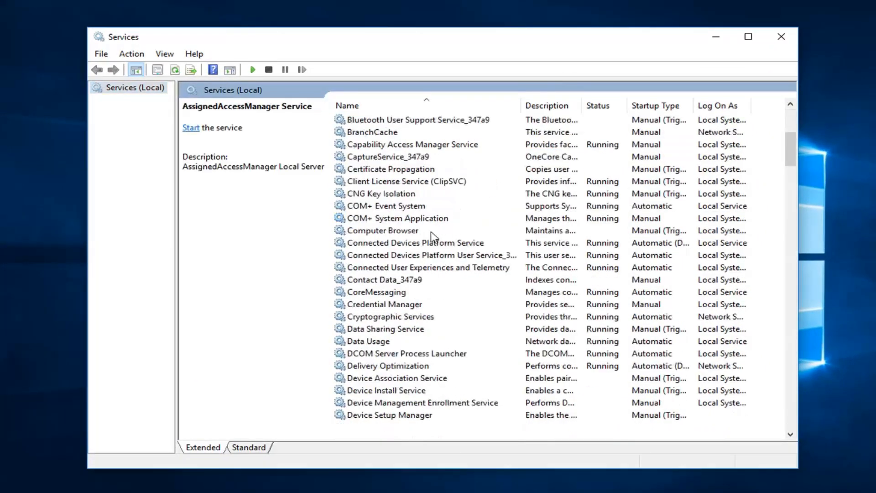
# - Stop the Windows Update service from its properties and confirm with OK
pyautogui.scroll(-3)
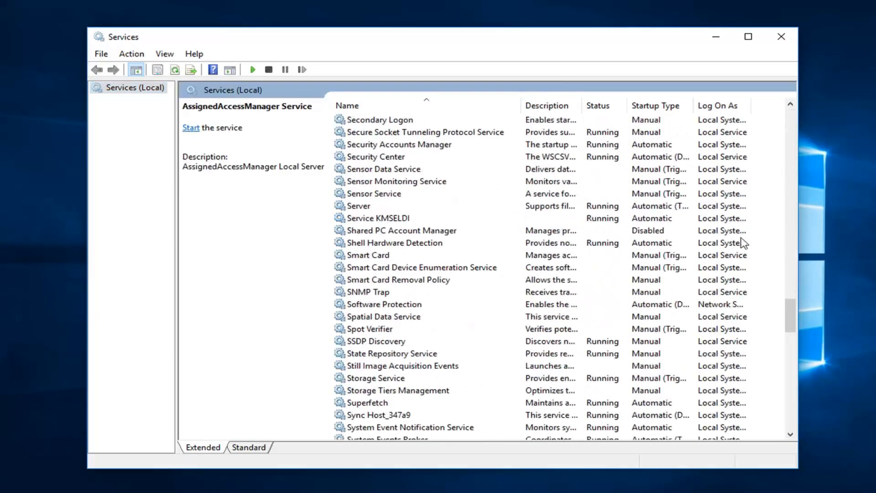
pyautogui.scroll(-3)
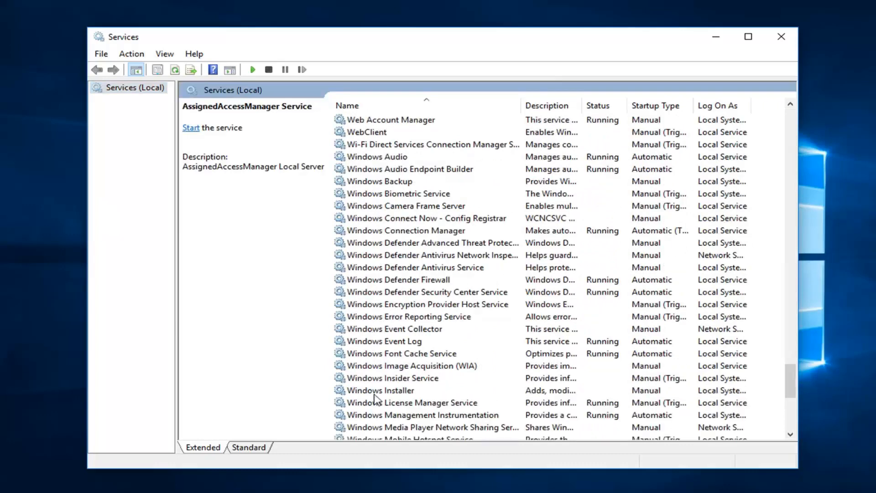
pyautogui.scroll(-3)
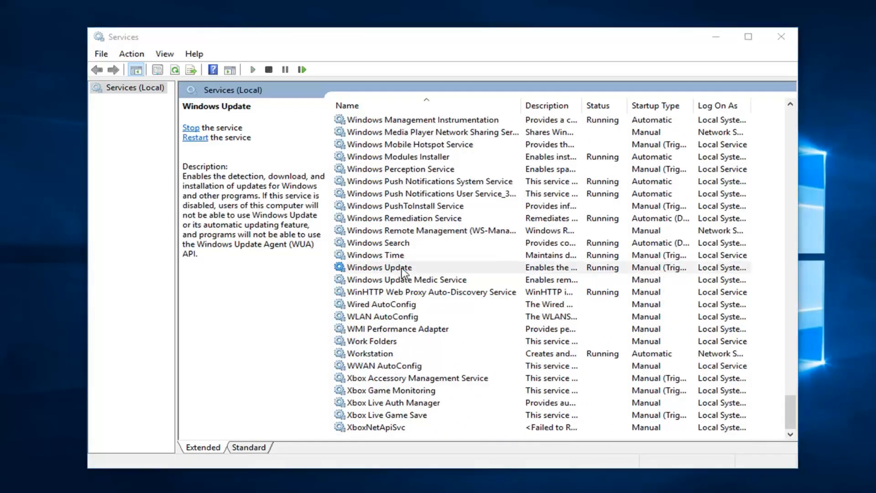
pyautogui.doubleClick(380, 267)
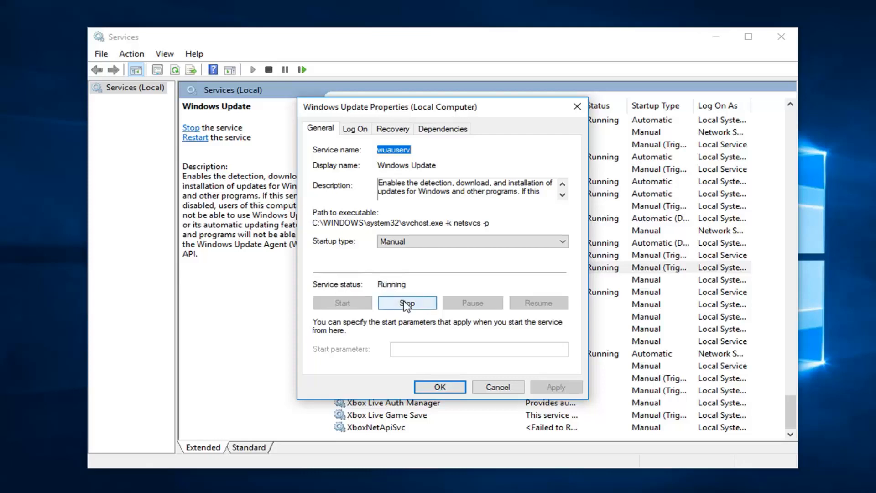
pyautogui.click(407, 302)
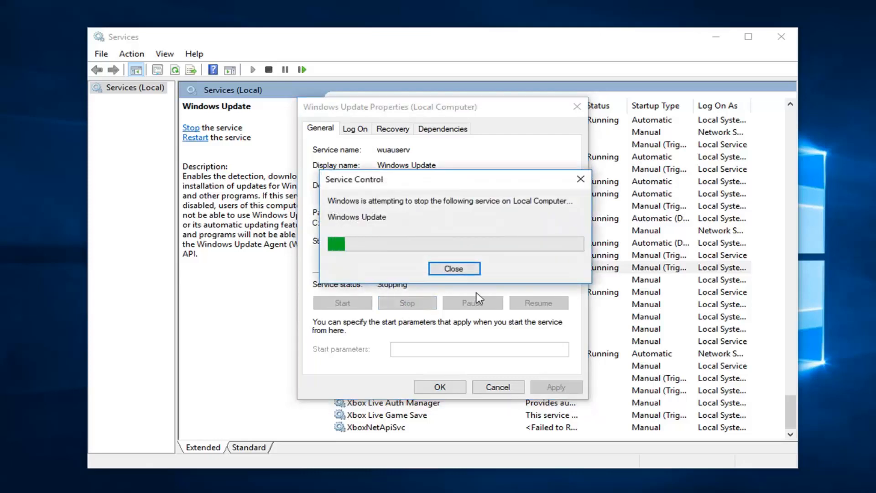
pyautogui.click(453, 268)
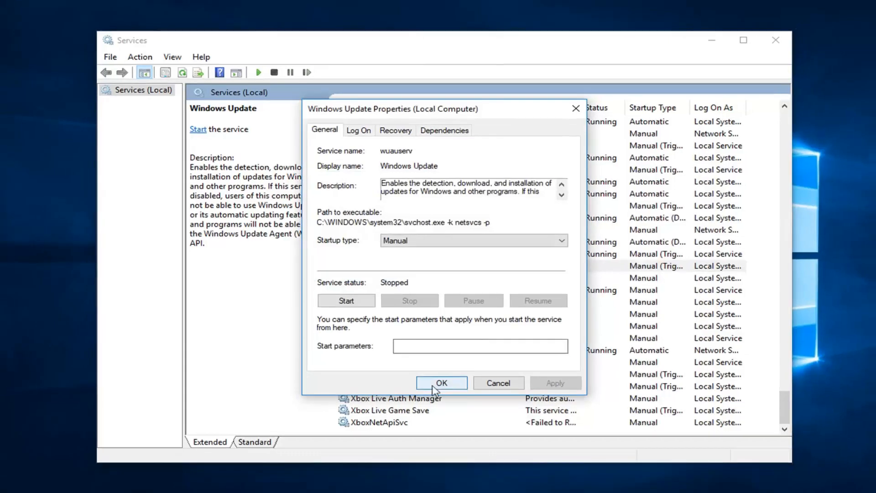
pyautogui.click(440, 383)
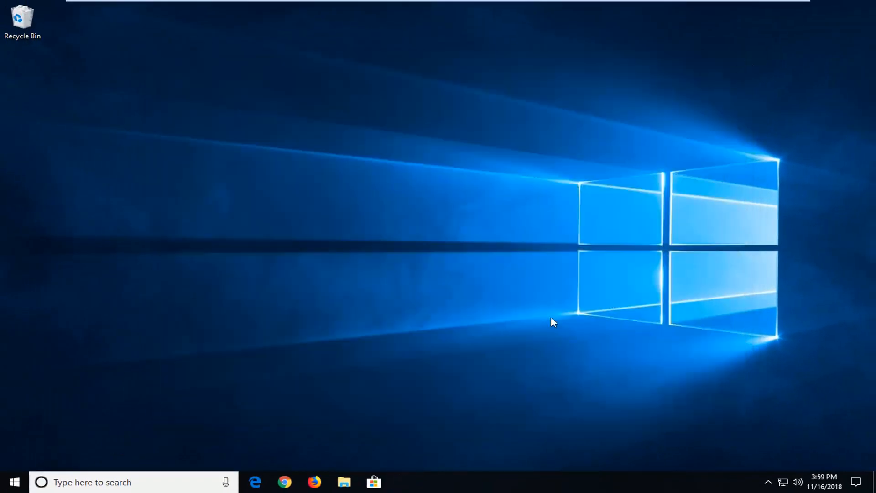
pyautogui.moveTo(532, 261)
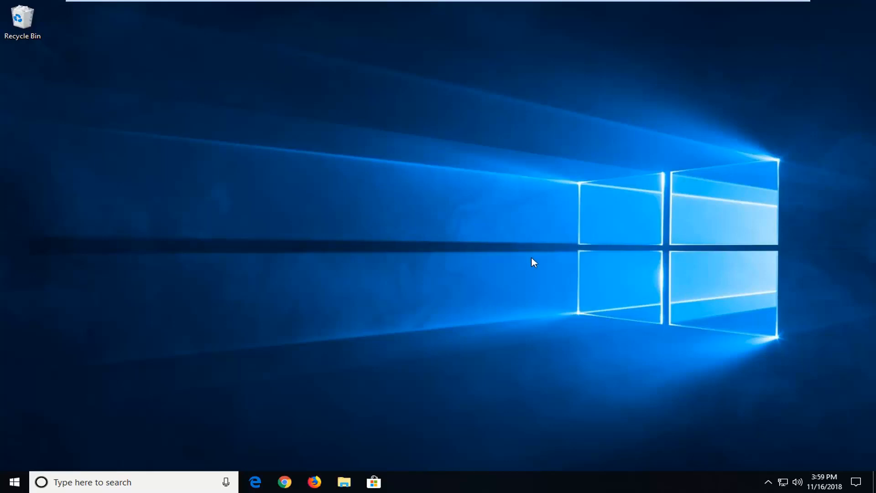
pyautogui.moveTo(555, 278)
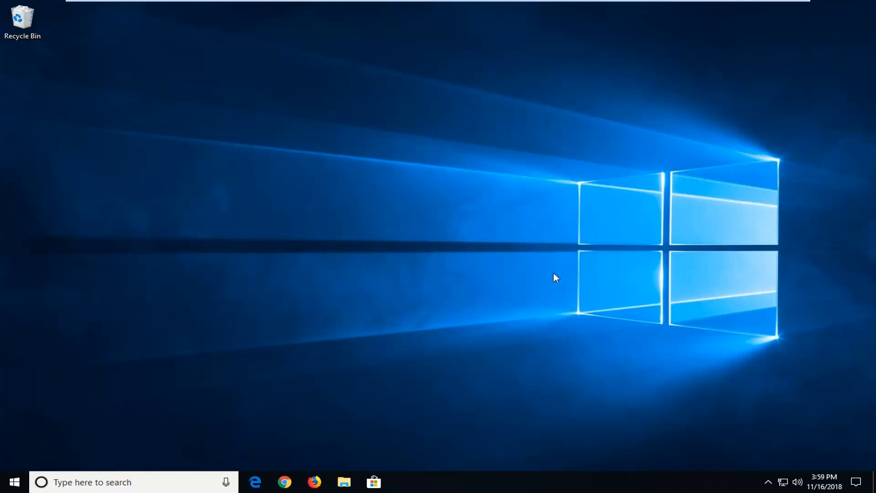
pyautogui.moveTo(560, 280)
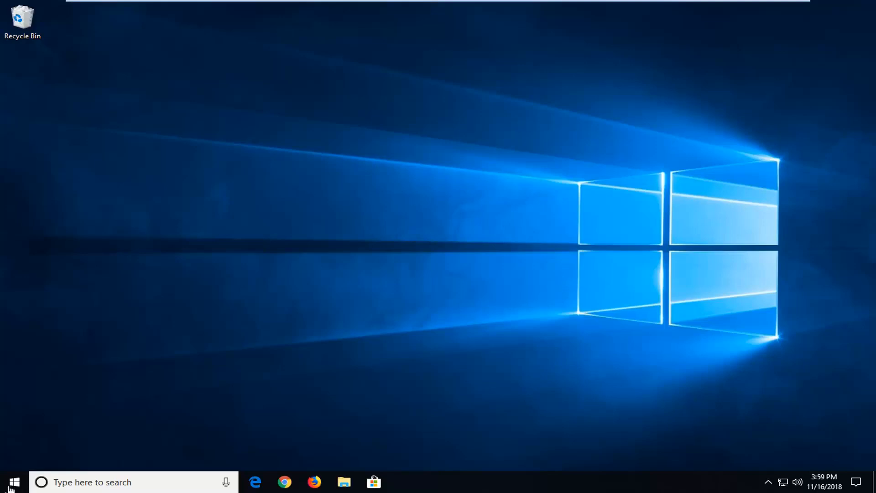
pyautogui.click(10, 482)
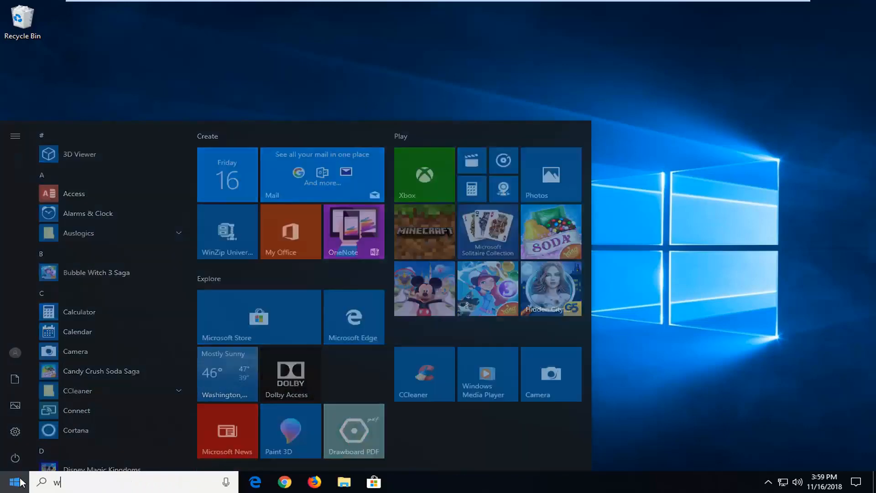
pyautogui.write('indows explorer')
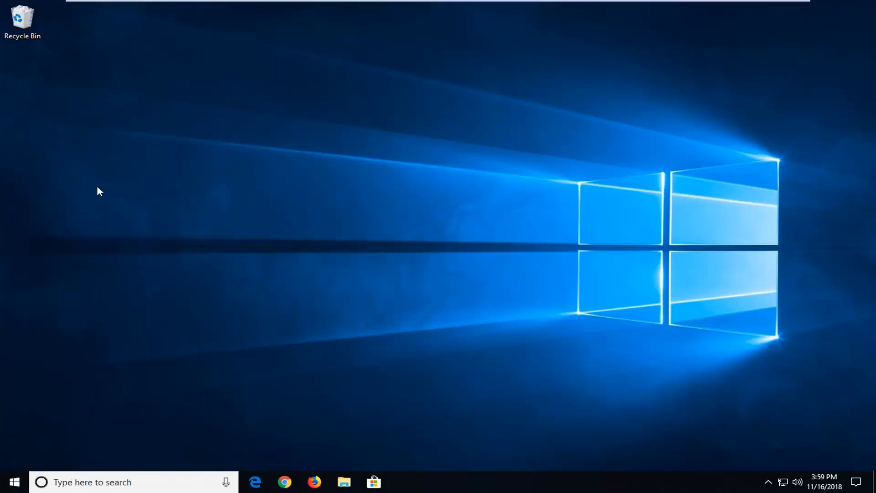
# - Navigate File Explorer through This PC and Local Disk (C:) into the Windows folder
pyautogui.click(343, 482)
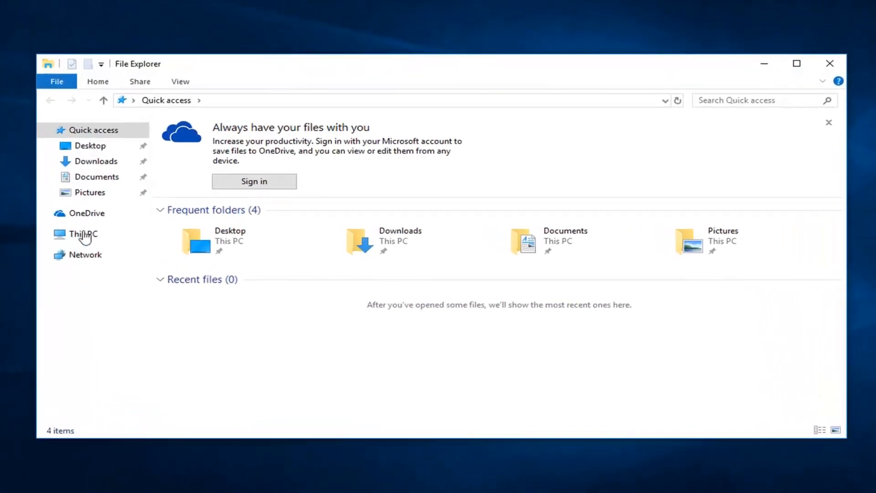
pyautogui.click(84, 234)
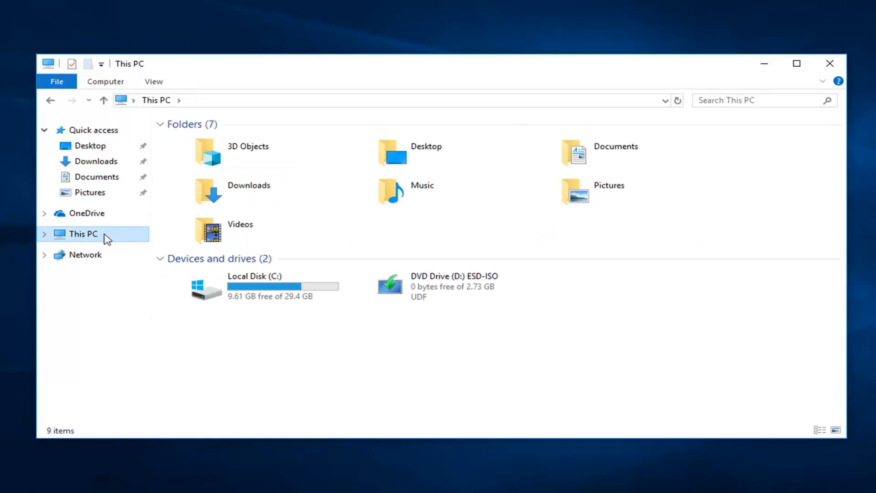
pyautogui.click(254, 285)
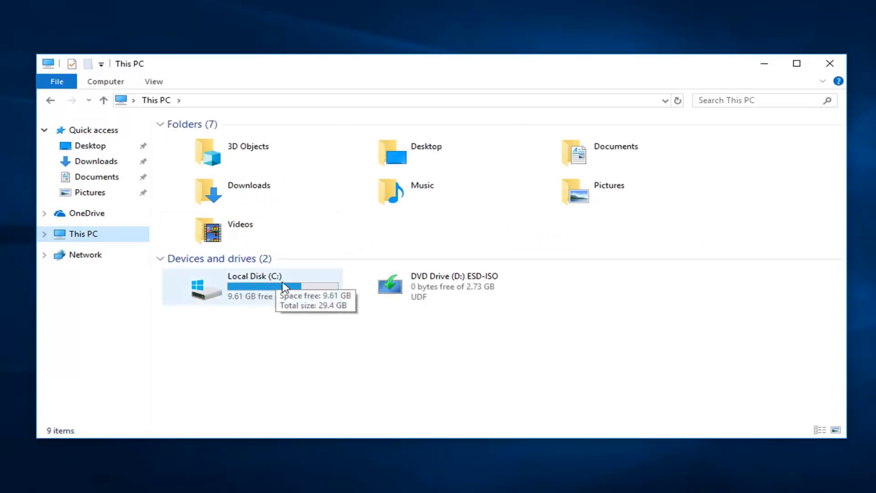
pyautogui.moveTo(227, 294)
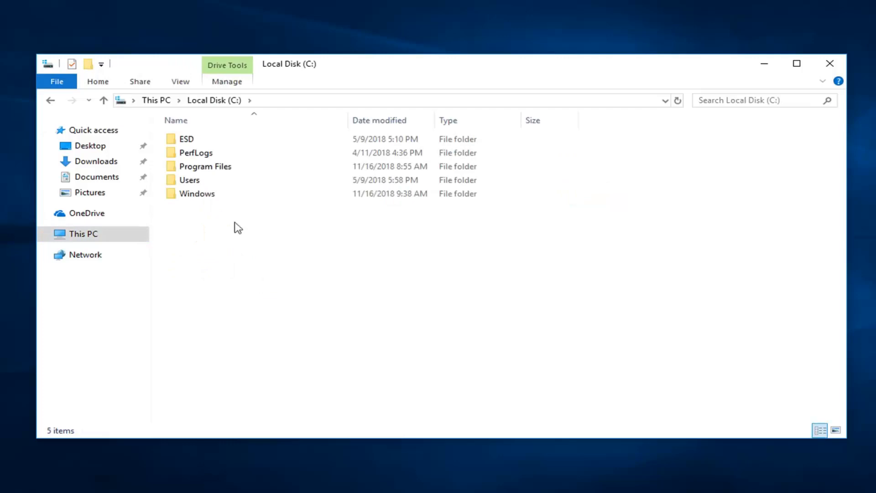
pyautogui.doubleClick(197, 193)
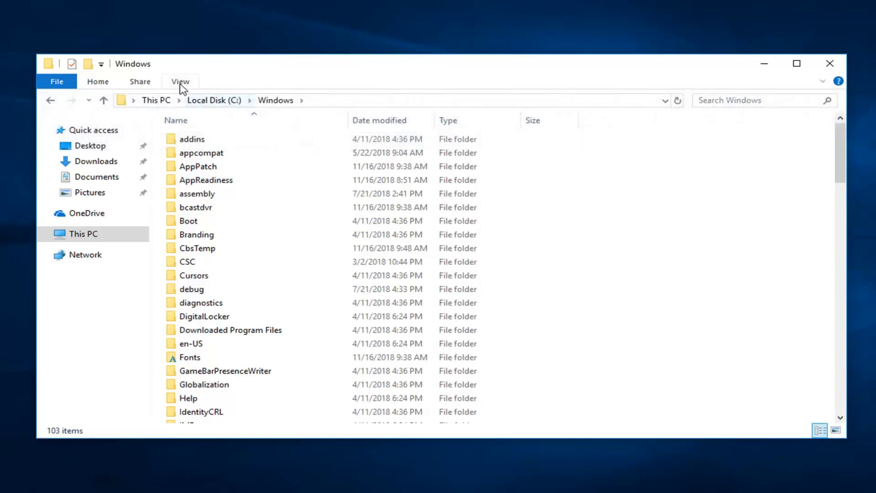
# - Enable 'Show hidden files, folders, and drives' in Folder Options and apply it
pyautogui.click(180, 82)
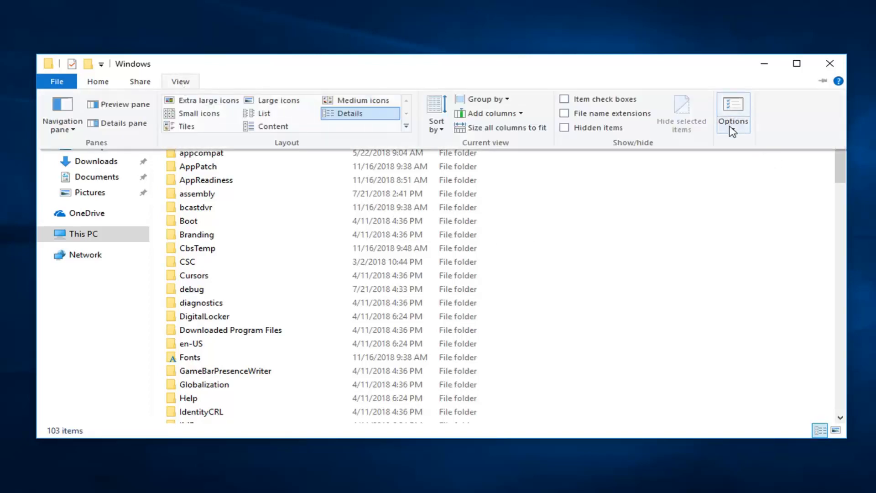
pyautogui.click(733, 111)
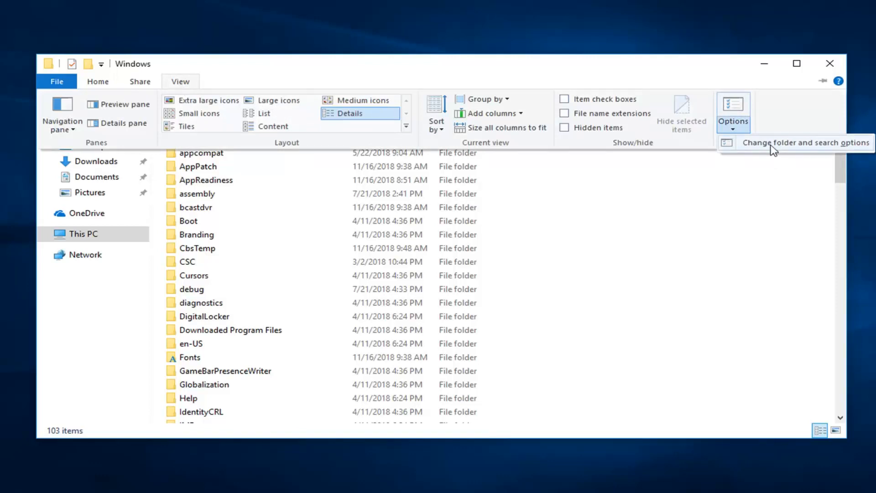
pyautogui.click(803, 143)
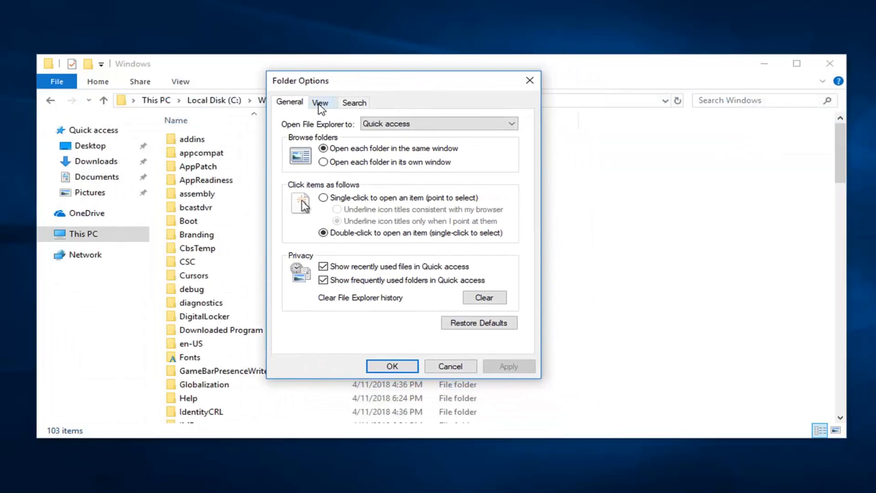
pyautogui.click(320, 102)
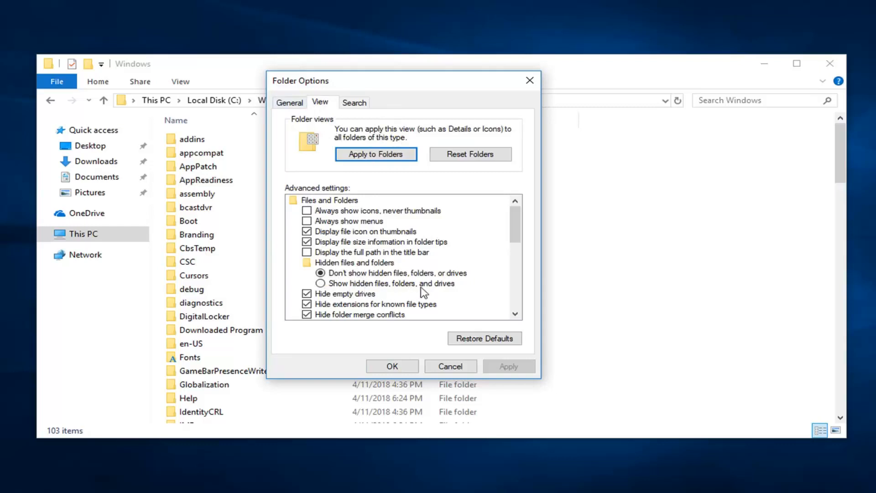
pyautogui.click(321, 282)
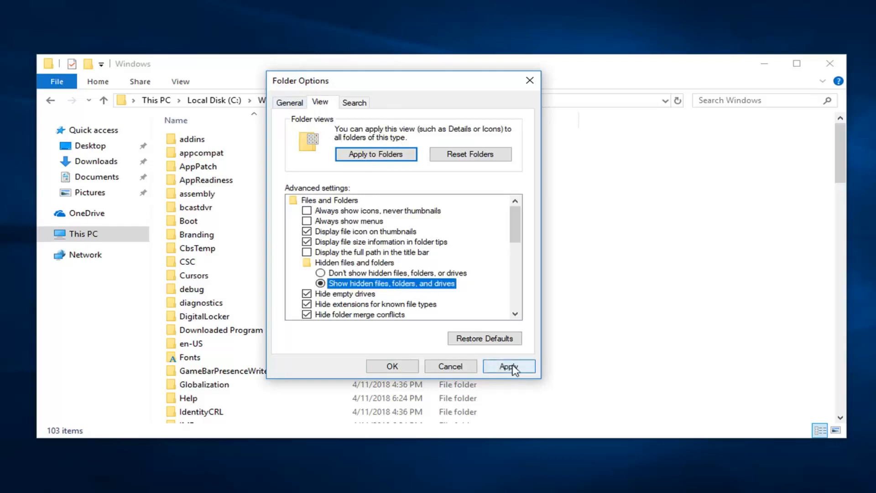
pyautogui.click(391, 366)
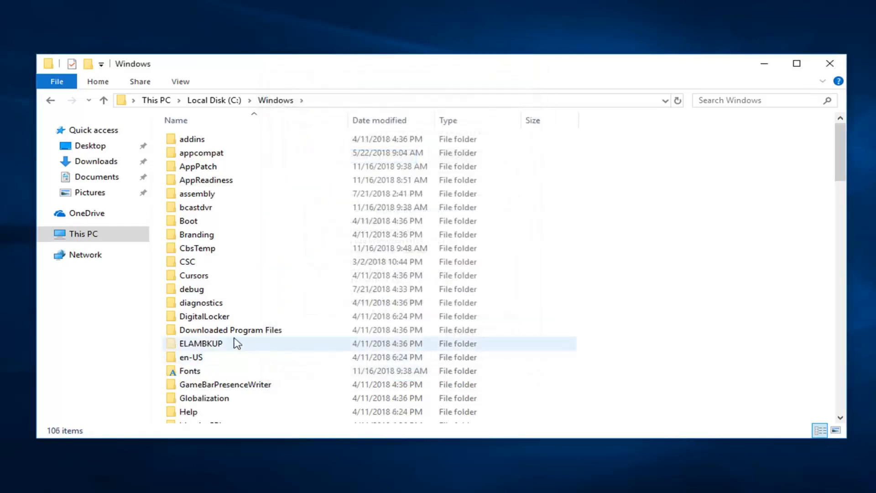
# - Scroll the Windows folder list and enter the System32 folder
pyautogui.click(193, 274)
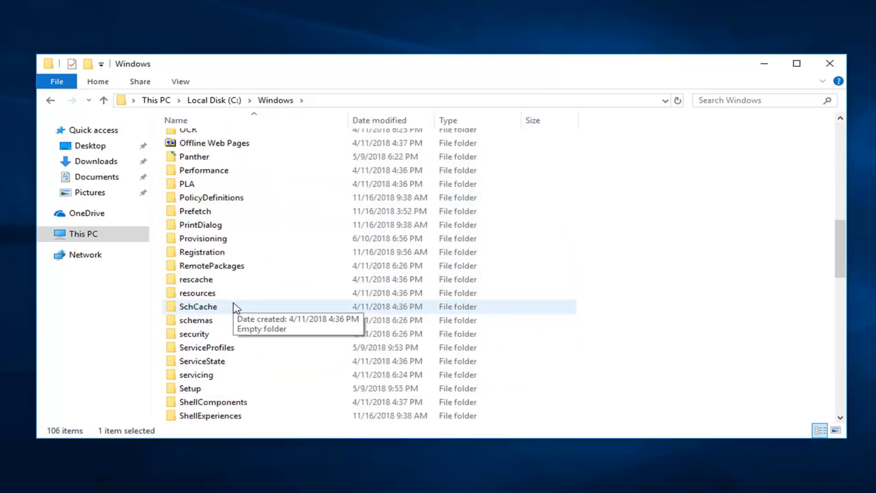
pyautogui.scroll(-3)
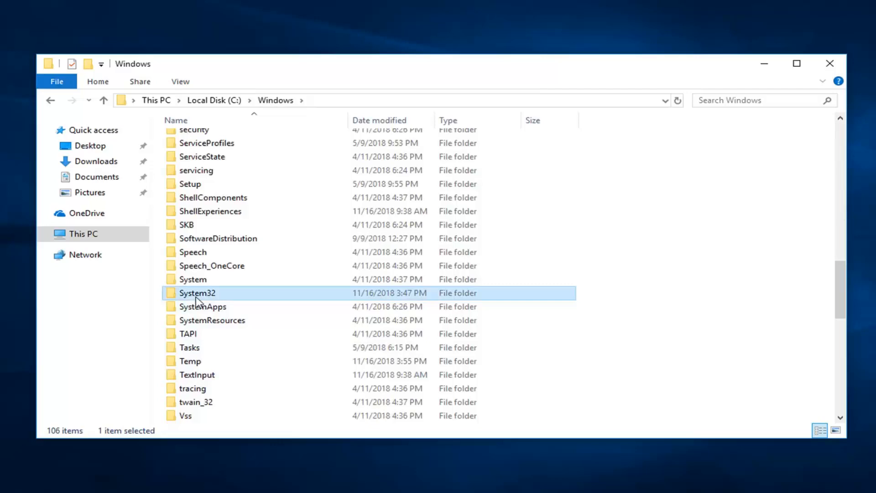
pyautogui.doubleClick(198, 293)
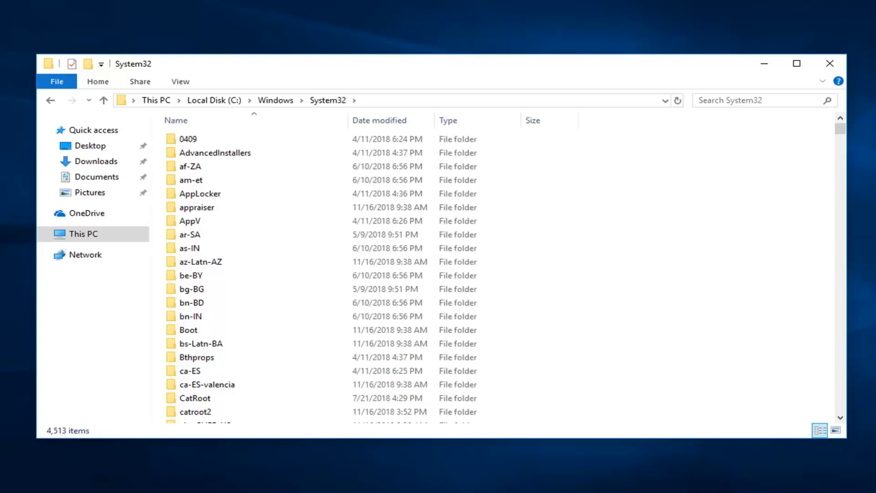
# - Locate catroot2 within System32 and enter that folder
pyautogui.click(189, 315)
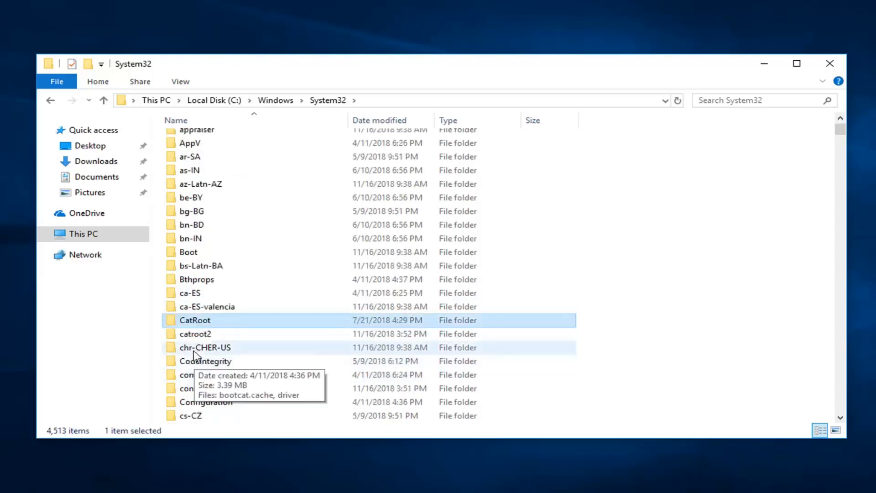
pyautogui.click(195, 334)
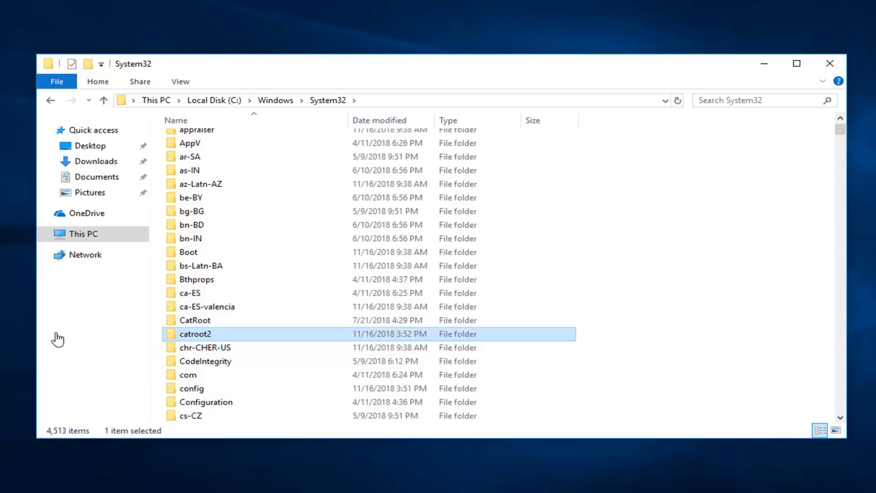
pyautogui.click(195, 319)
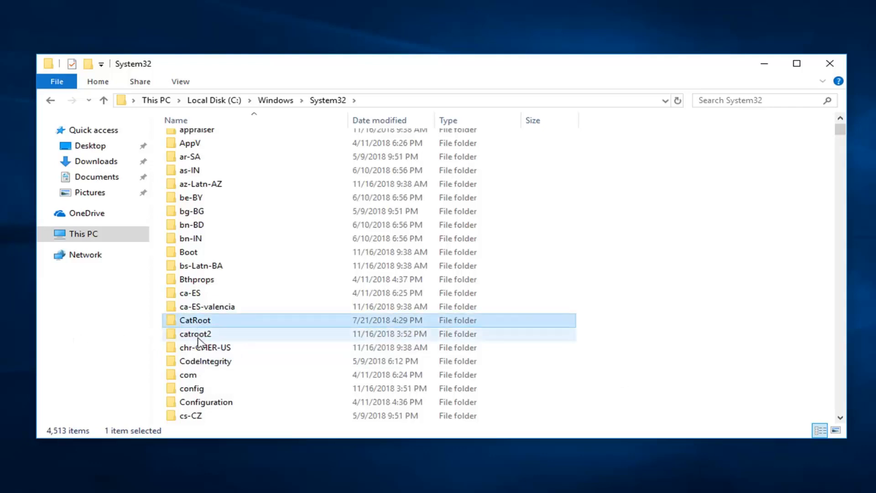
pyautogui.click(194, 334)
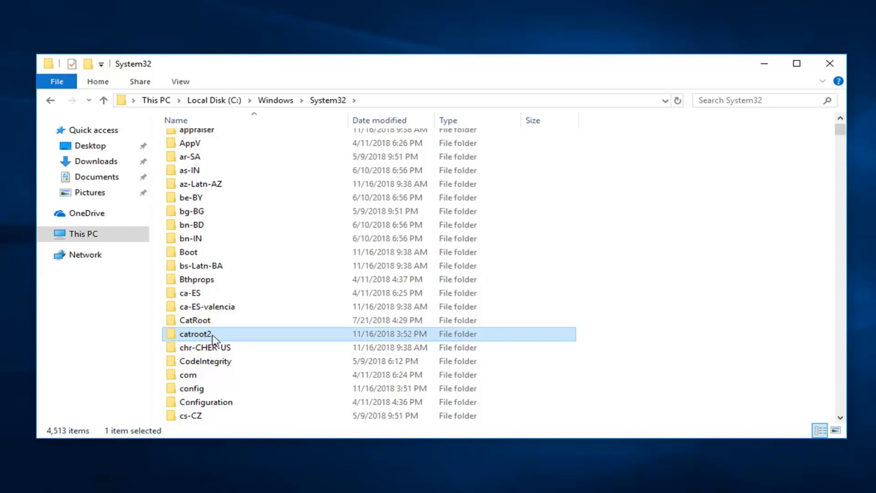
pyautogui.moveTo(192, 342)
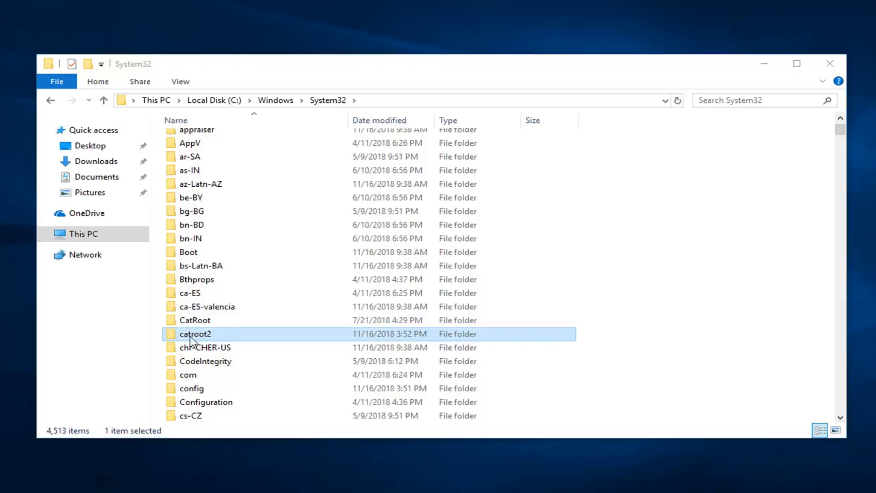
pyautogui.doubleClick(195, 334)
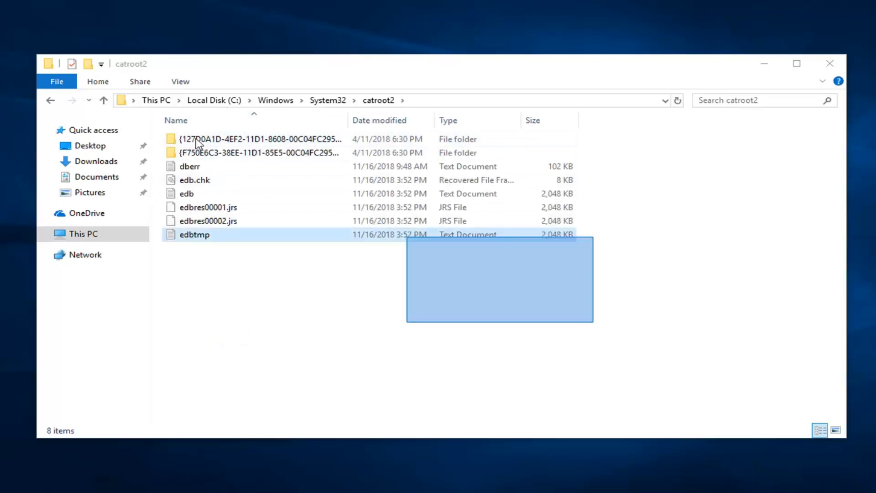
pyautogui.moveTo(197, 136)
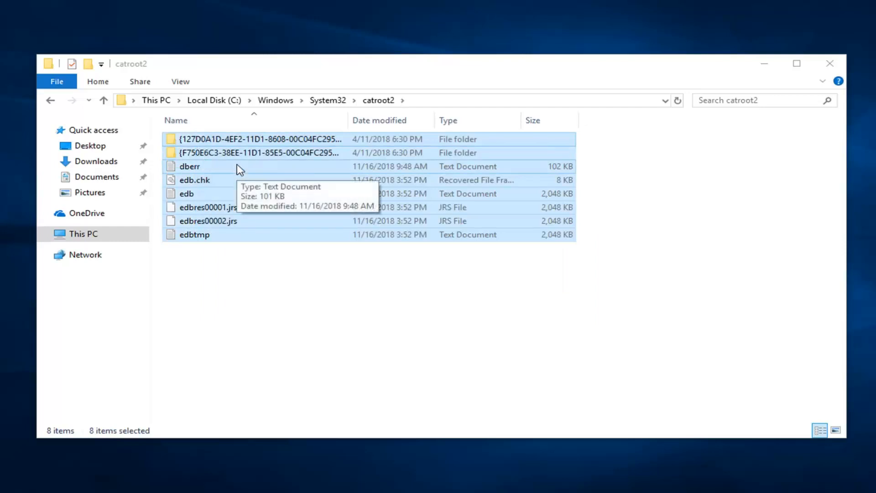
pyautogui.moveTo(262, 160)
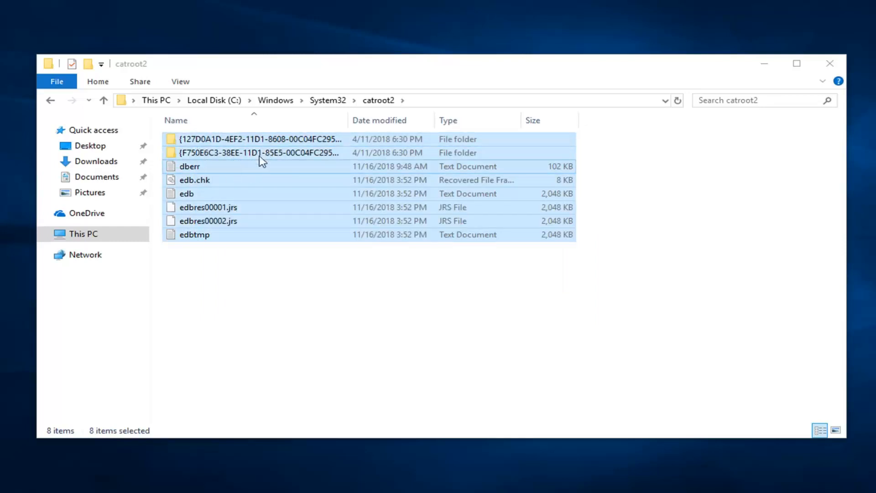
pyautogui.moveTo(270, 156)
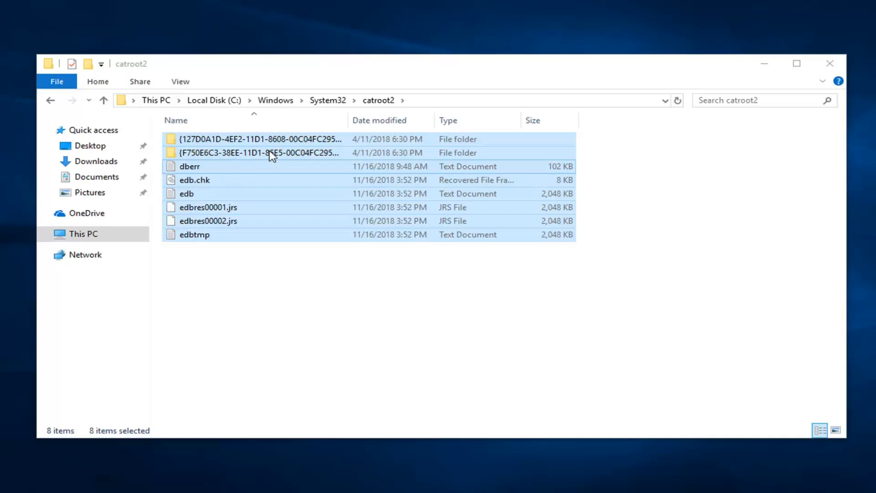
# - Delete all eight selected catroot2 items and confirm the deletion prompt
pyautogui.rightClick(270, 152)
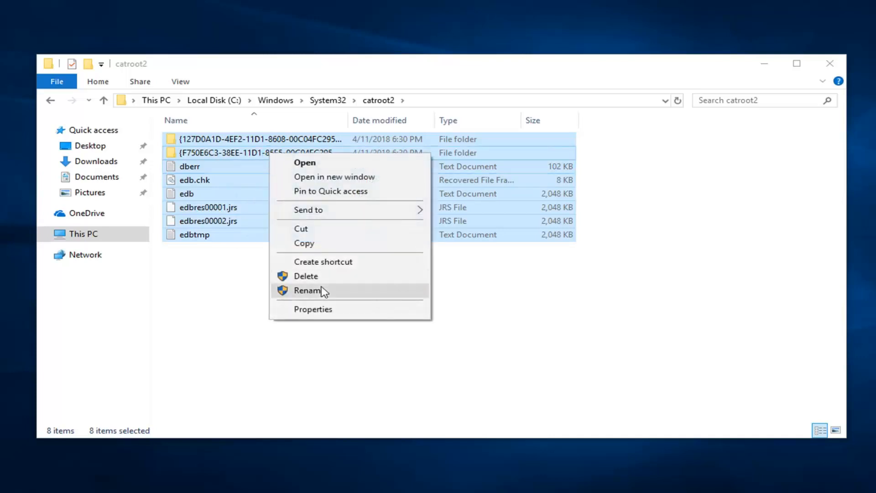
pyautogui.click(310, 290)
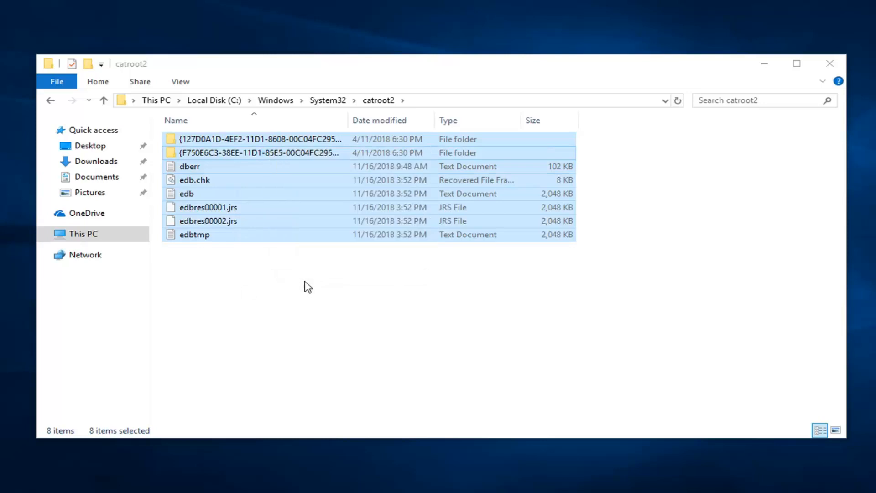
pyautogui.moveTo(310, 284)
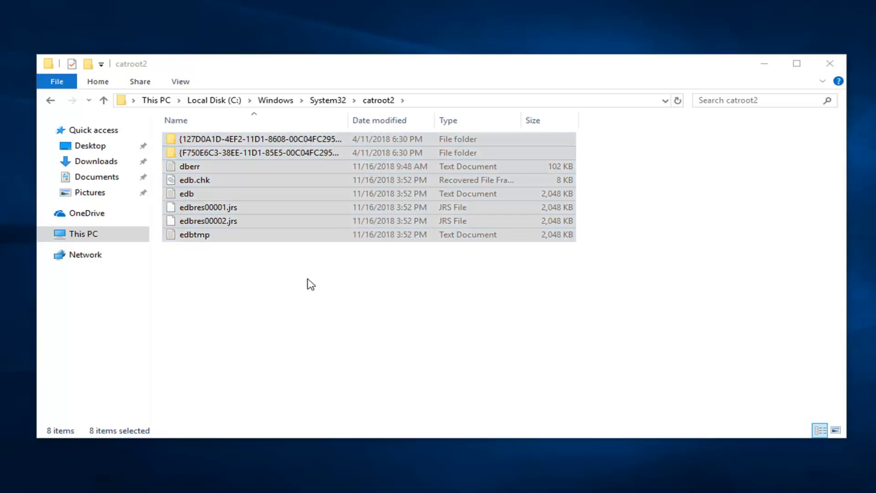
pyautogui.moveTo(567, 260)
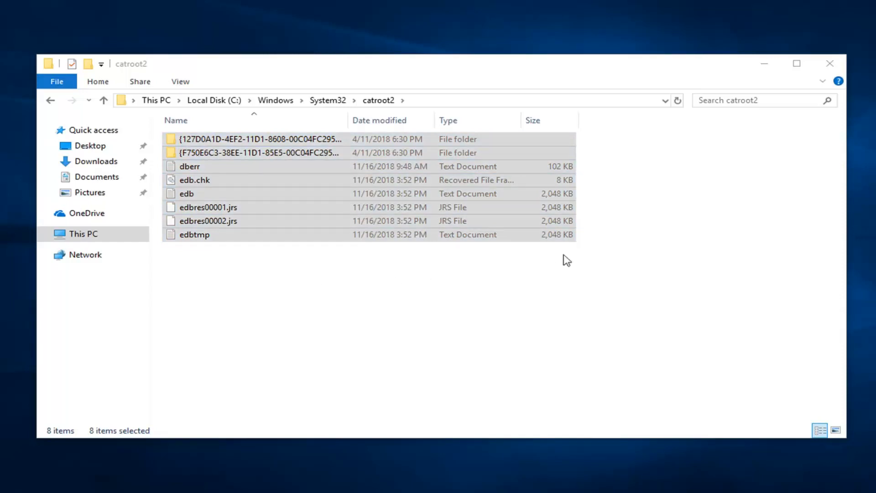
pyautogui.press('Delete')
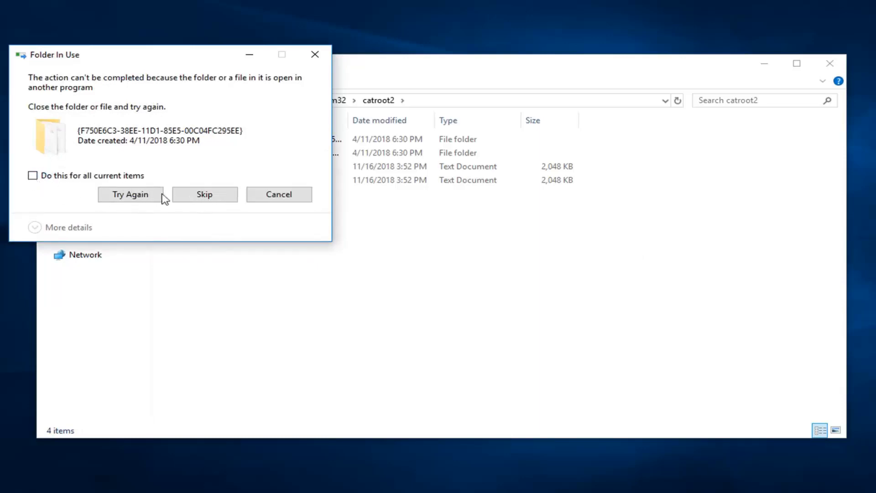
pyautogui.moveTo(43, 182)
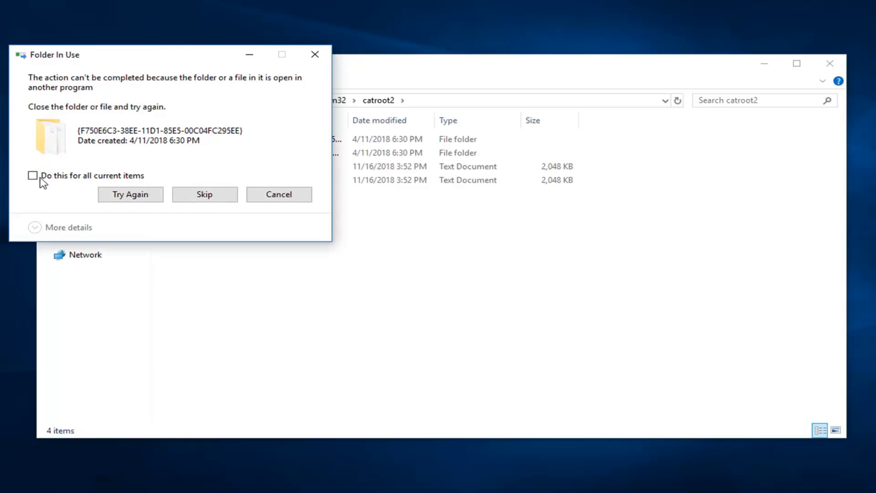
# - Skip every in-use item in the Folder In Use dialog so the remaining items delete
pyautogui.click(33, 175)
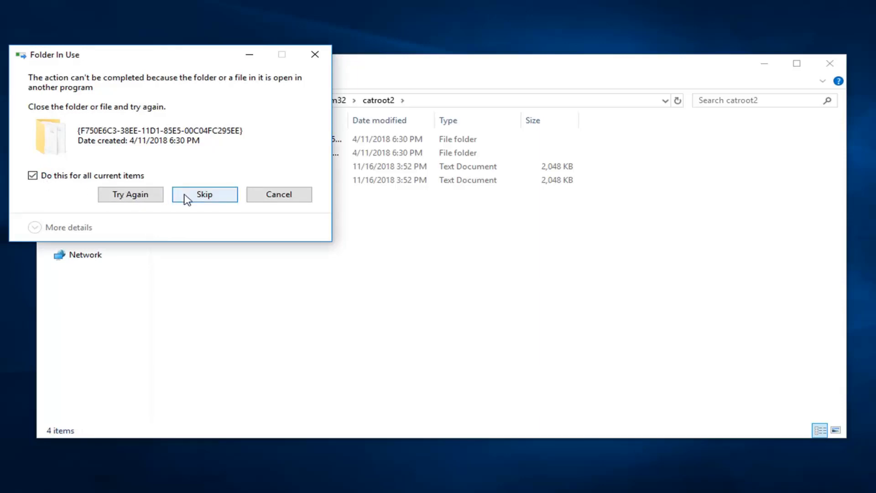
pyautogui.click(203, 193)
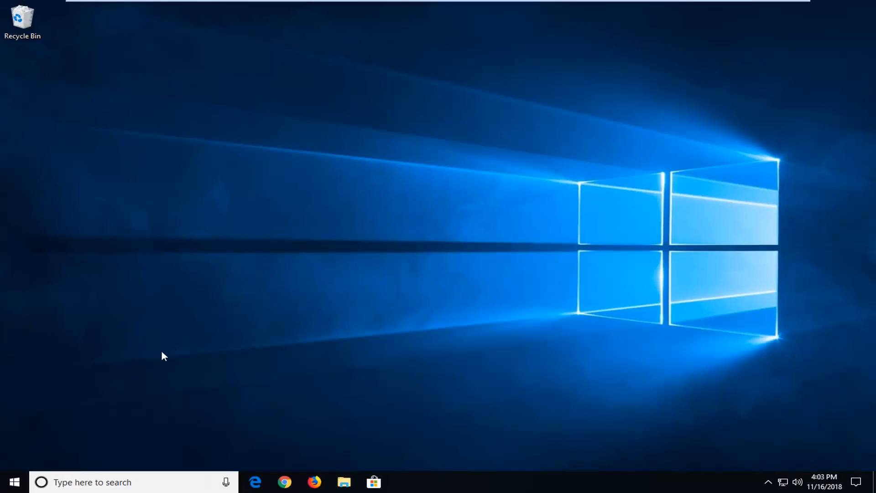
# - Search 'windows update' from Start to reach the Windows Update settings page
pyautogui.click(14, 482)
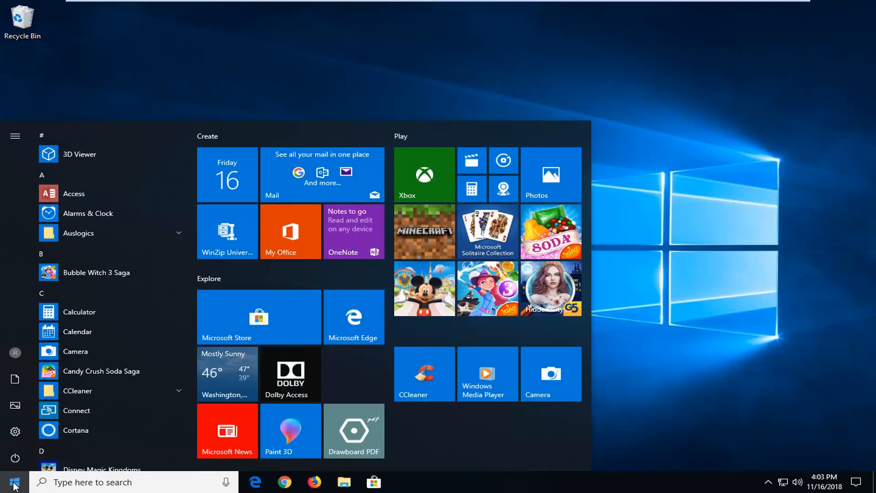
pyautogui.write('windows update')
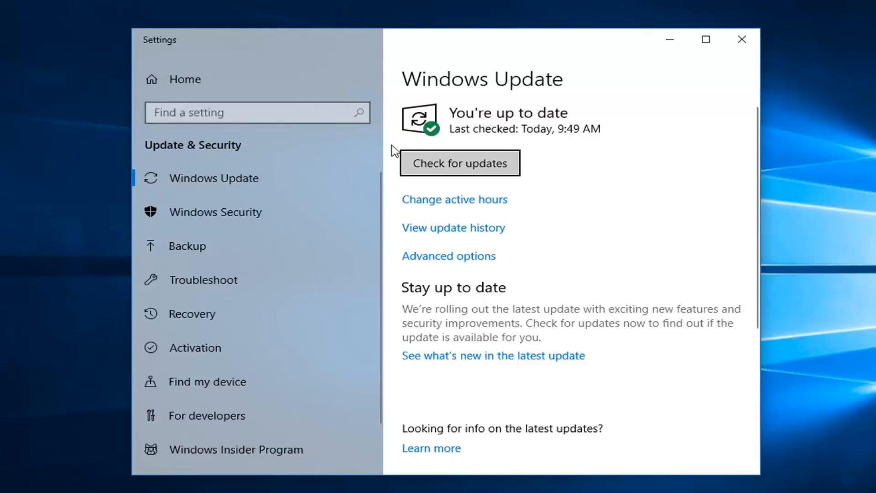
pyautogui.moveTo(542, 124)
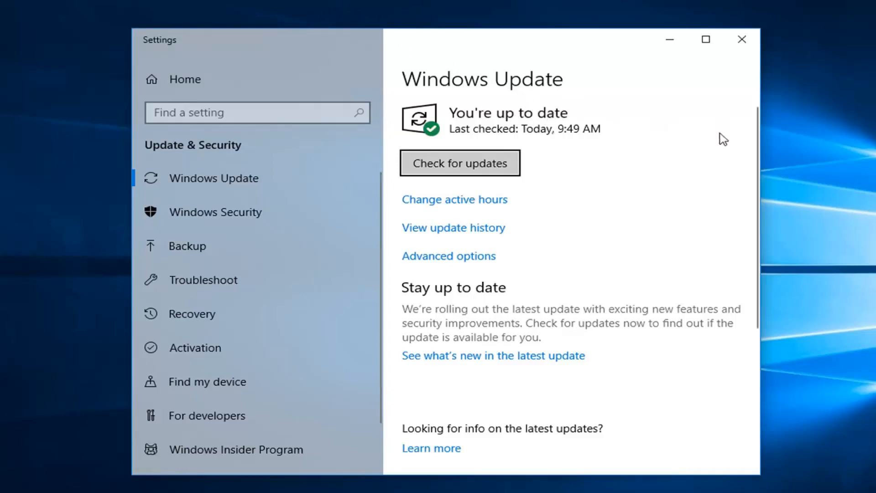
pyautogui.moveTo(639, 135)
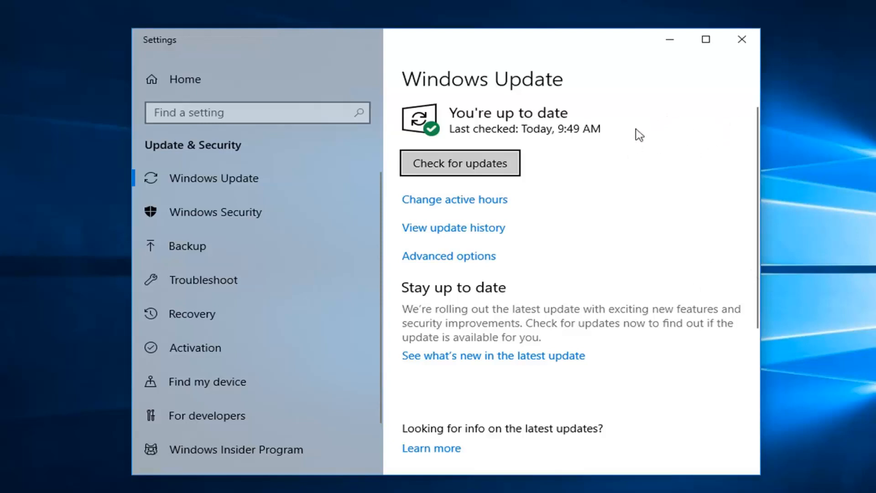
pyautogui.moveTo(442, 168)
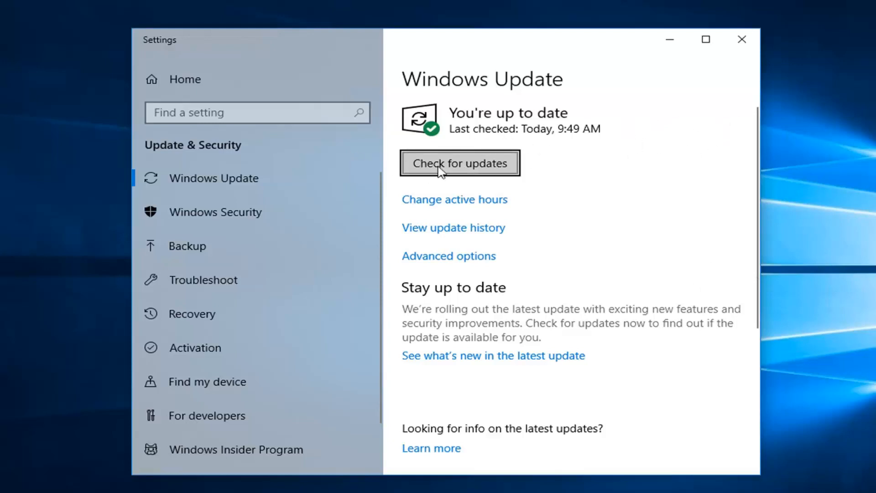
# - Start a check for updates on the Windows Update page
pyautogui.click(459, 163)
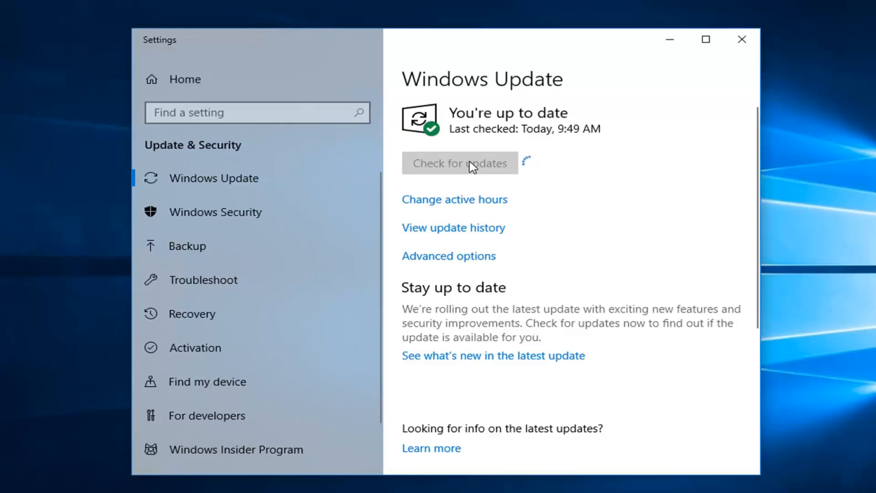
pyautogui.click(459, 162)
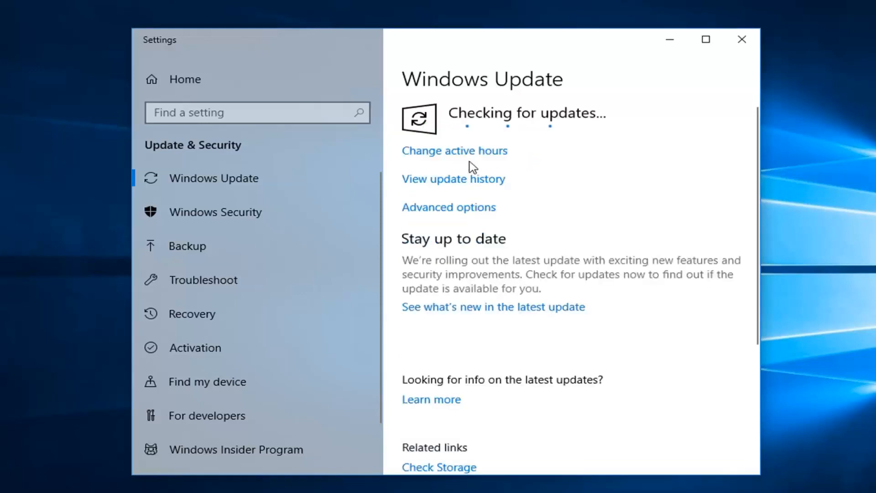